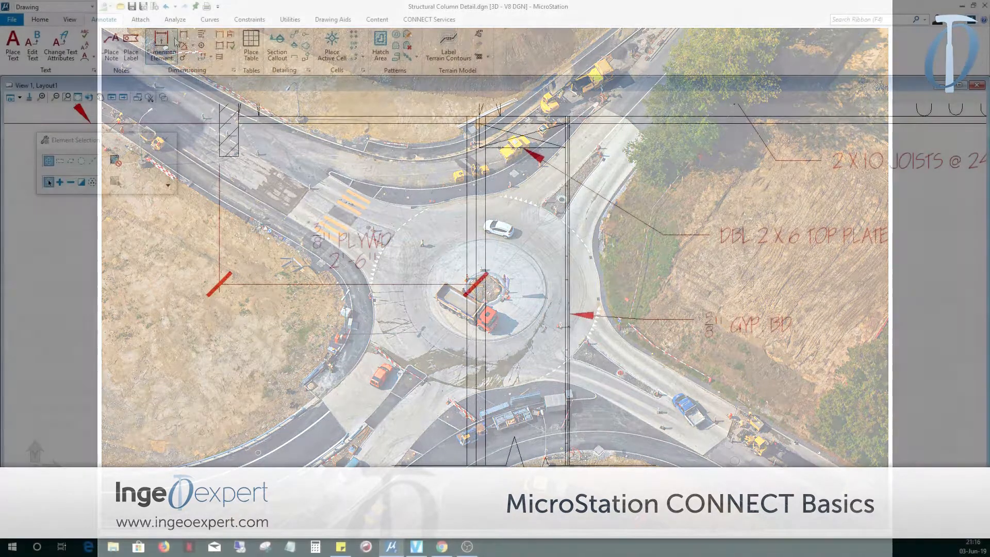
Place a linear dimension across the plywood width between the two red marks.
click(161, 45)
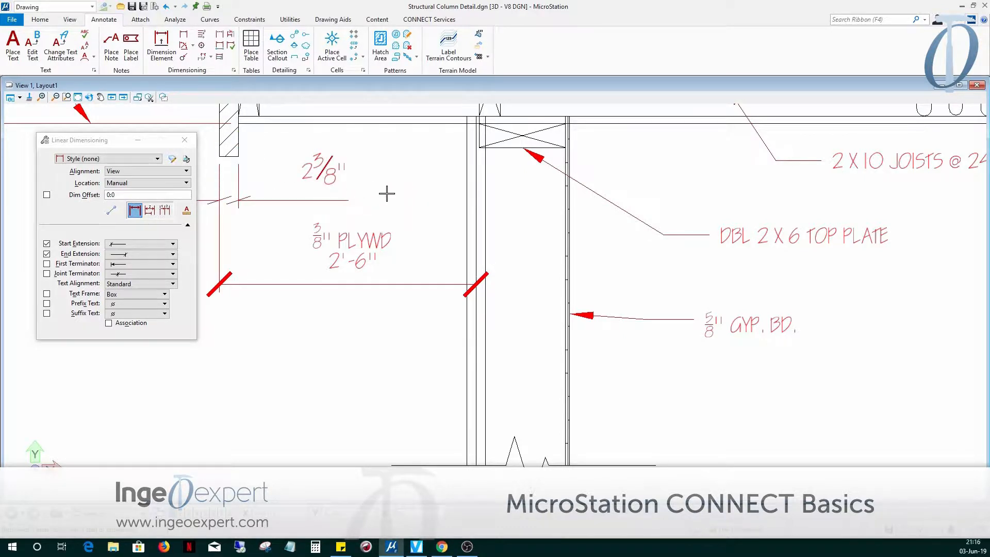
mouse_move(450, 269)
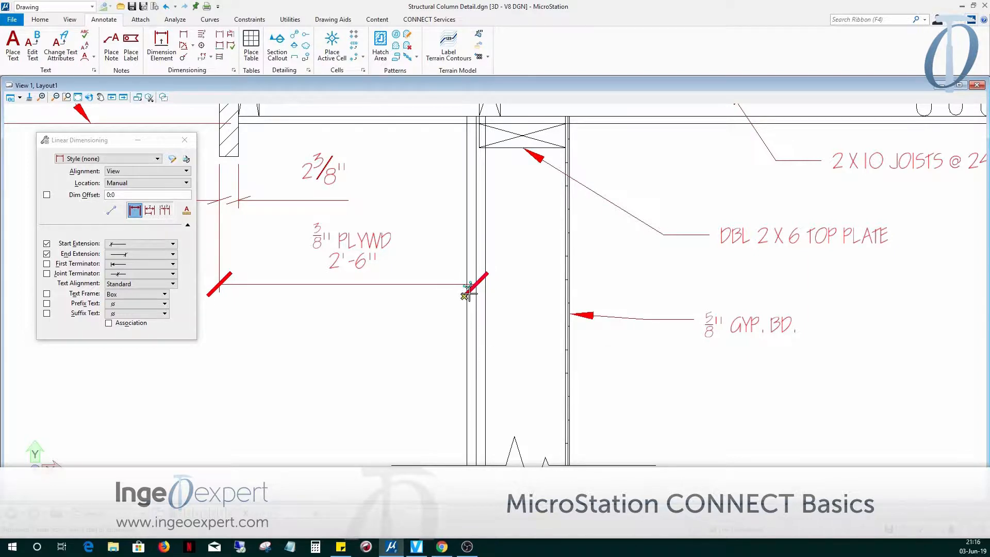
click(466, 295)
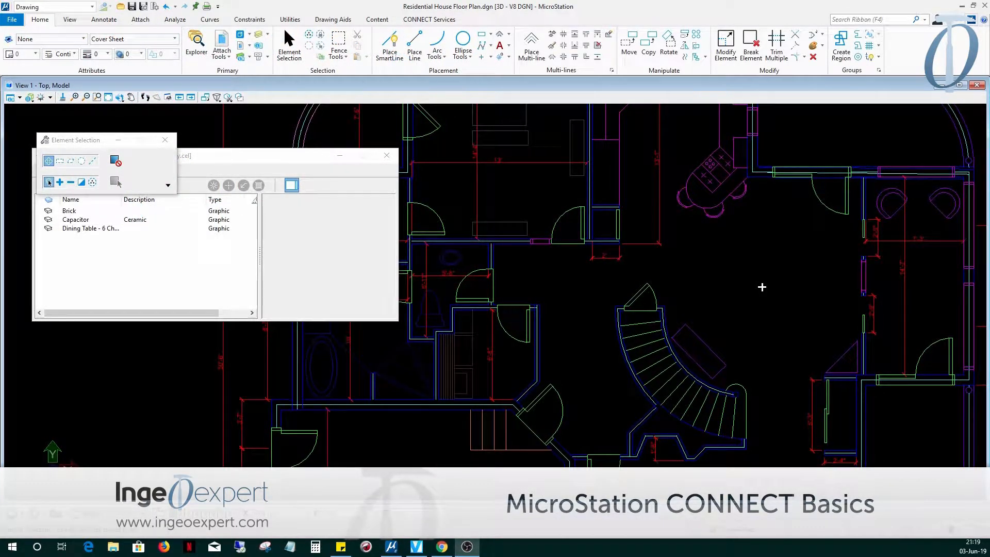
mouse_move(886, 364)
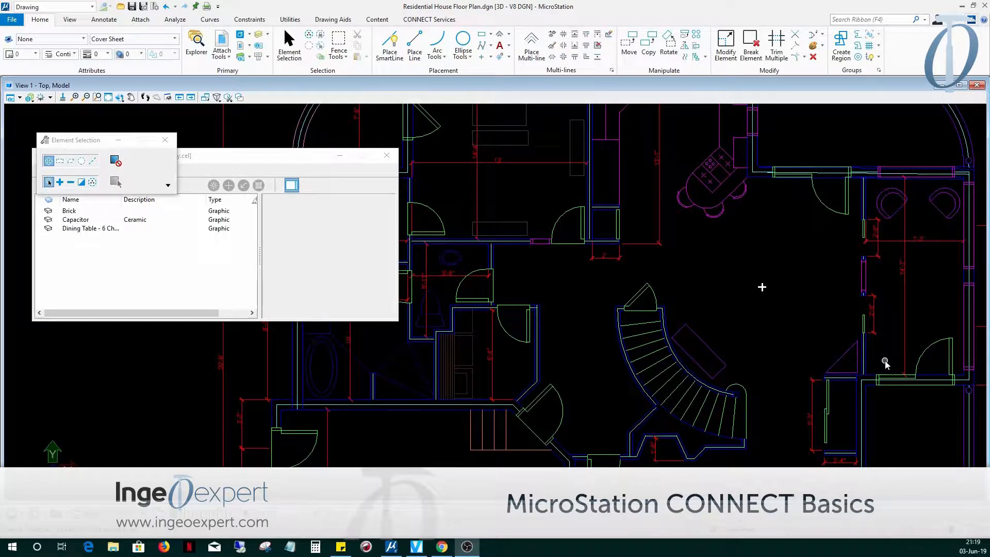
mouse_move(792, 353)
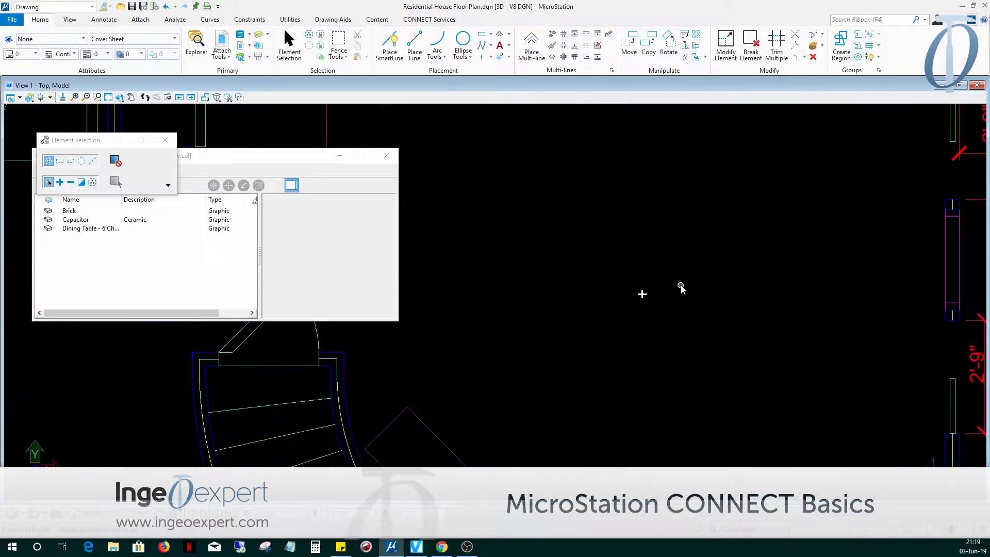
Activate the six-chair Dining Table cell and place it in the open floor area.
click(90, 228)
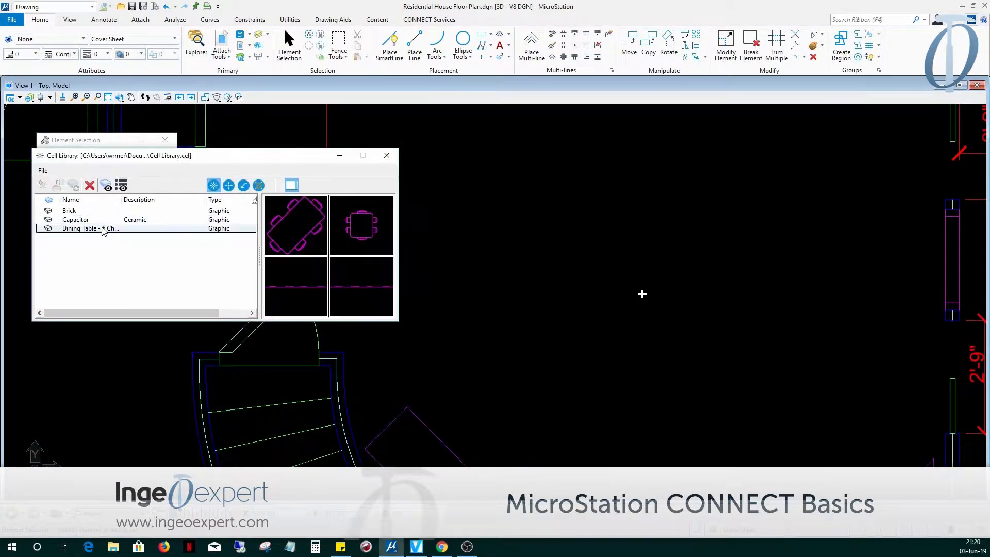
double_click(82, 228)
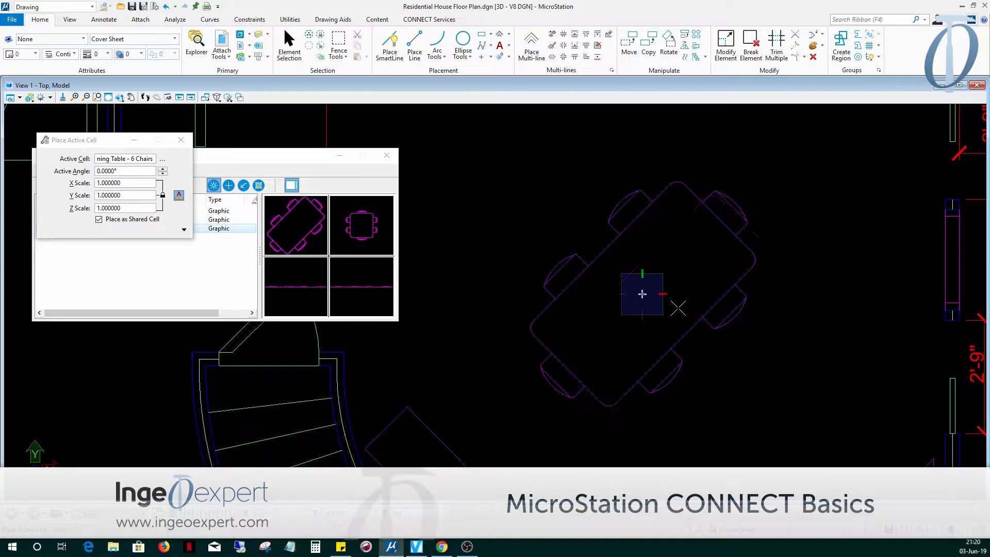
click(289, 47)
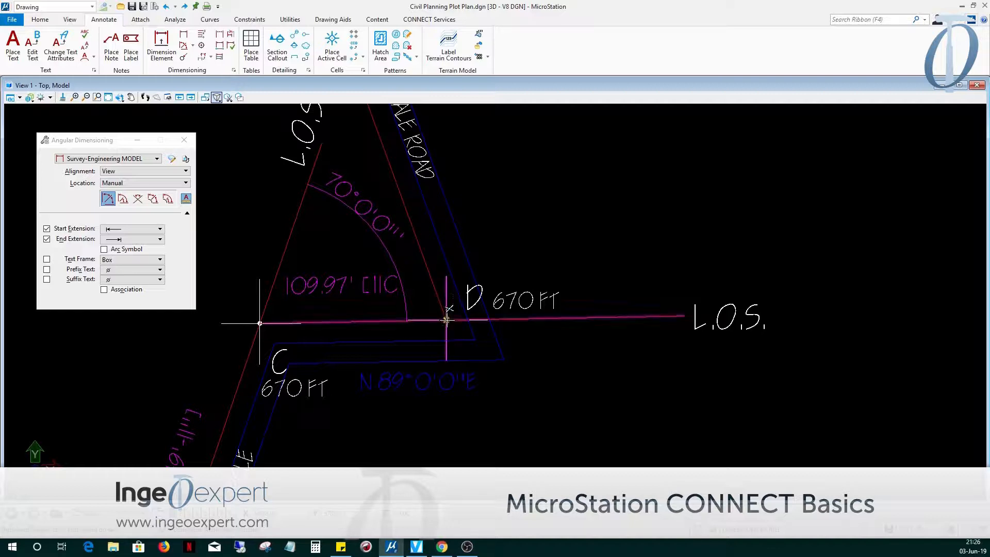
Place the 70° angular dimension between the property lines at point C.
click(449, 321)
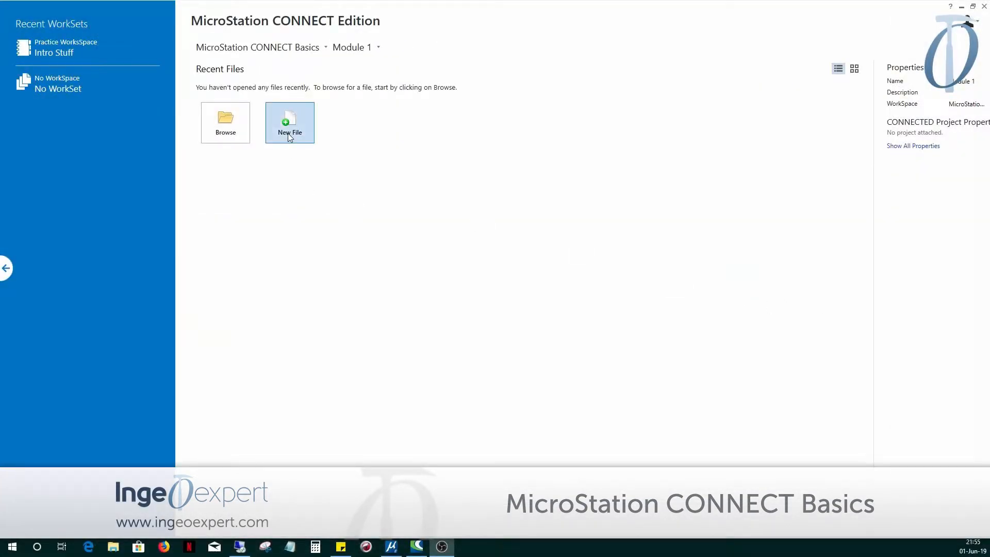
Create the new Lesson 1 drawing and start a rounded SmartLine.
click(288, 122)
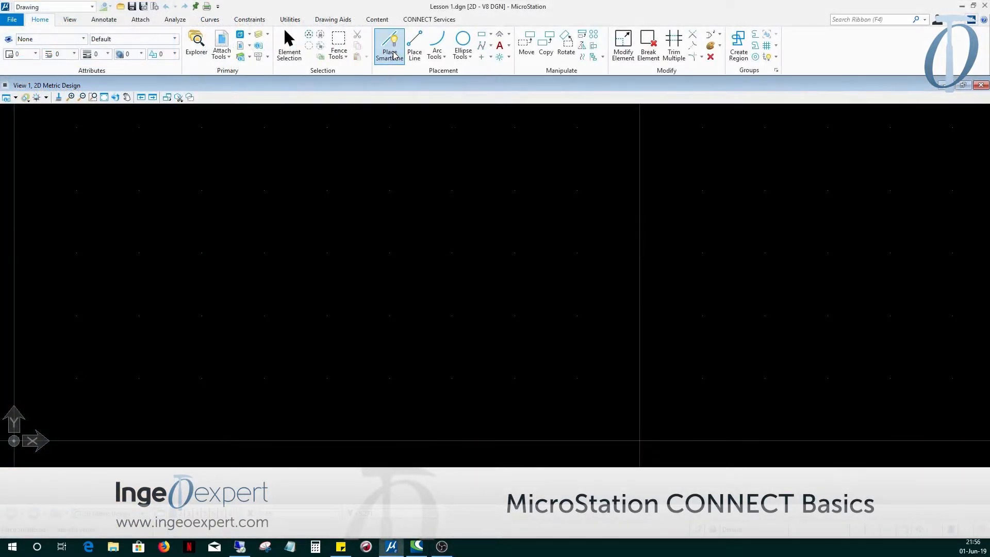
click(390, 46)
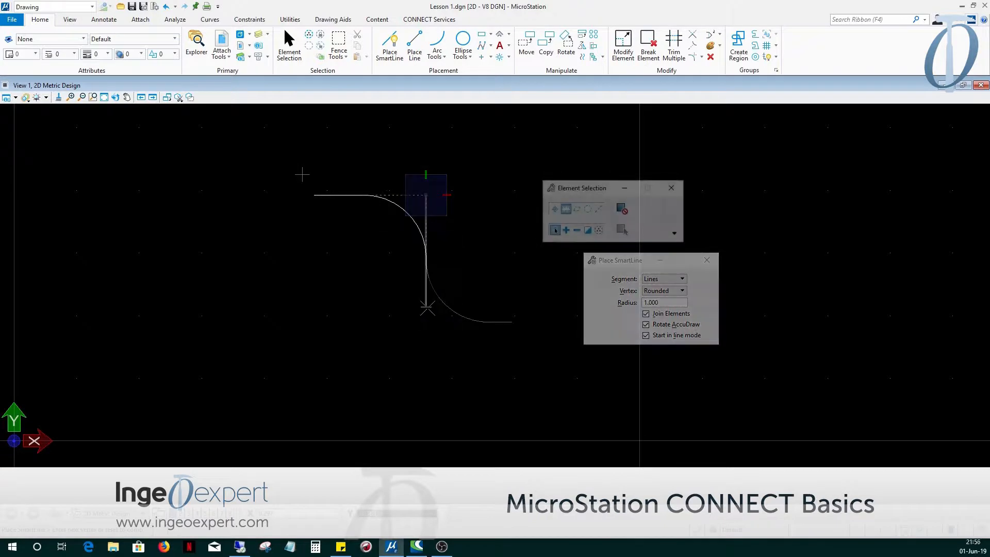
Review the Design File Settings through File > Settings and close the dialog.
click(11, 20)
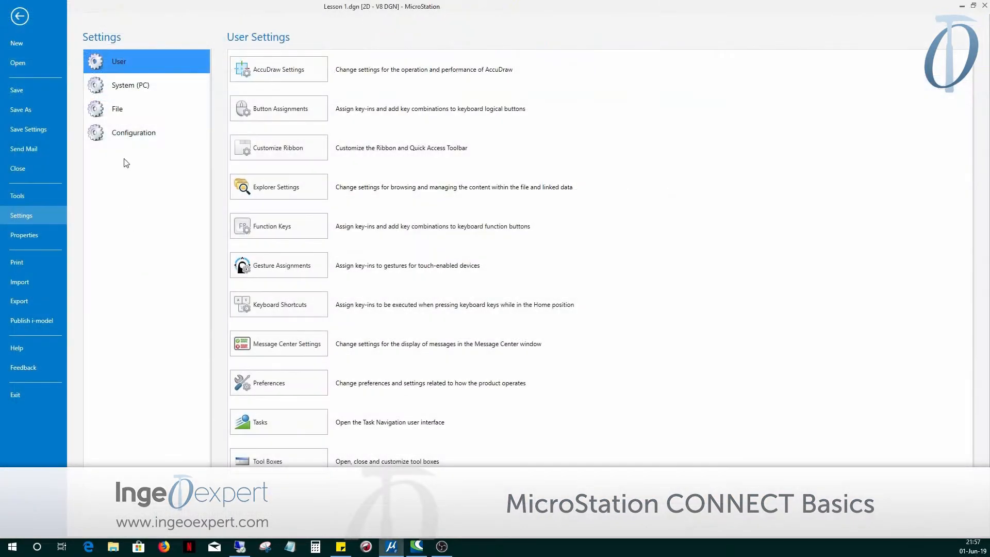
click(117, 108)
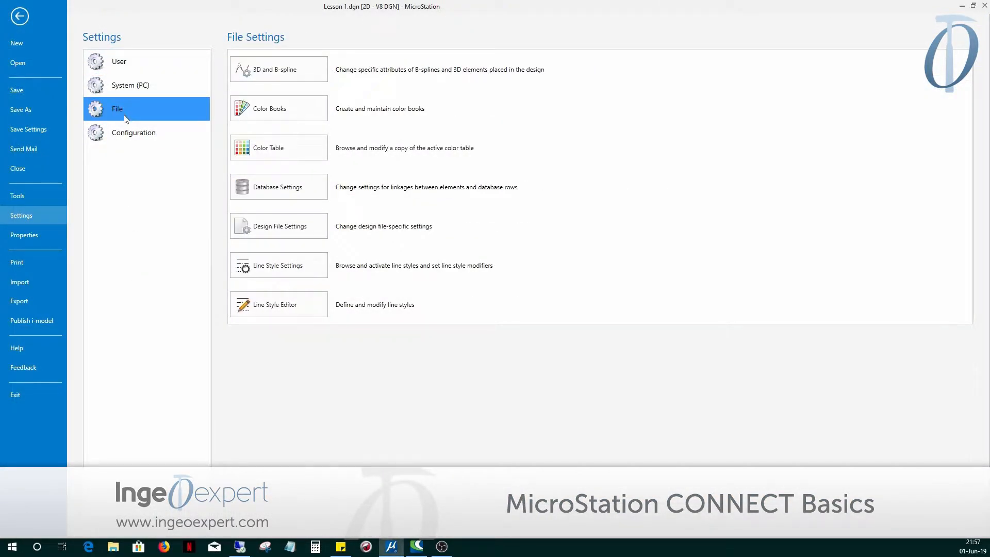
click(278, 226)
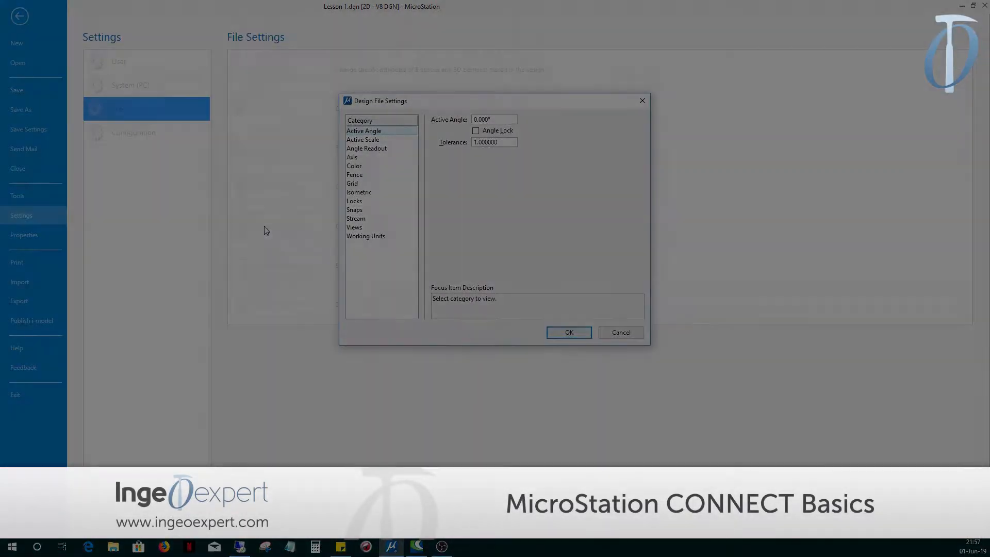
click(567, 332)
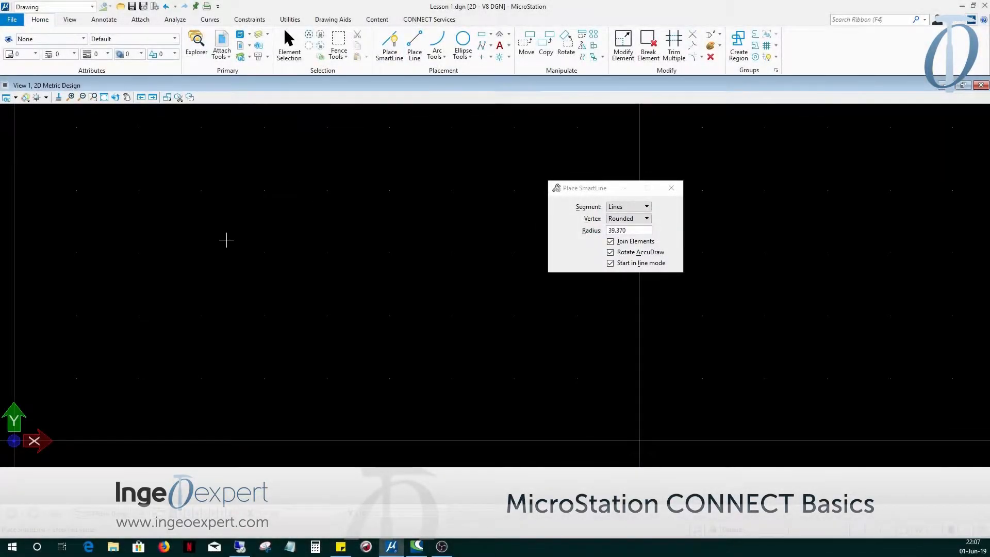
Draw a straight line, an arc from its centre point, and an ellipse.
click(202, 260)
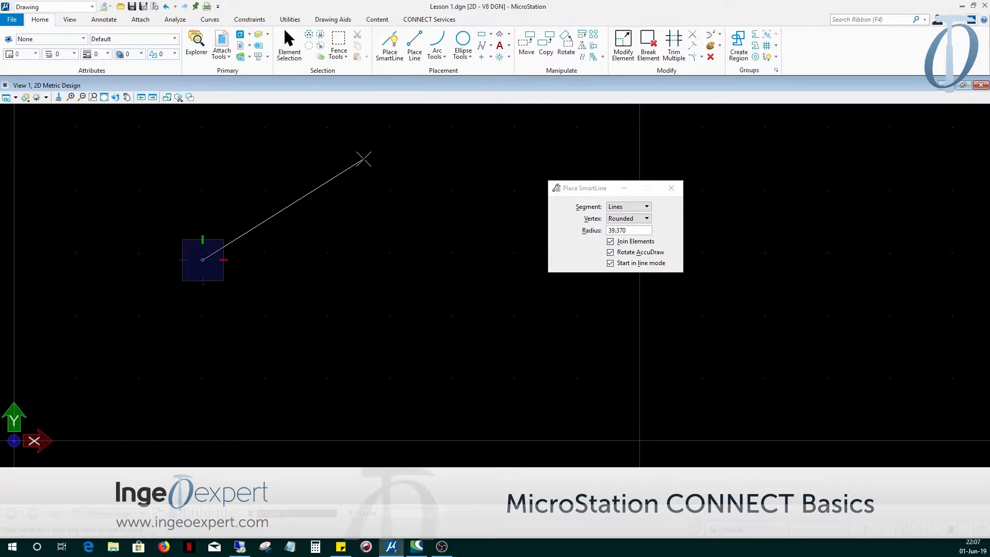
click(436, 46)
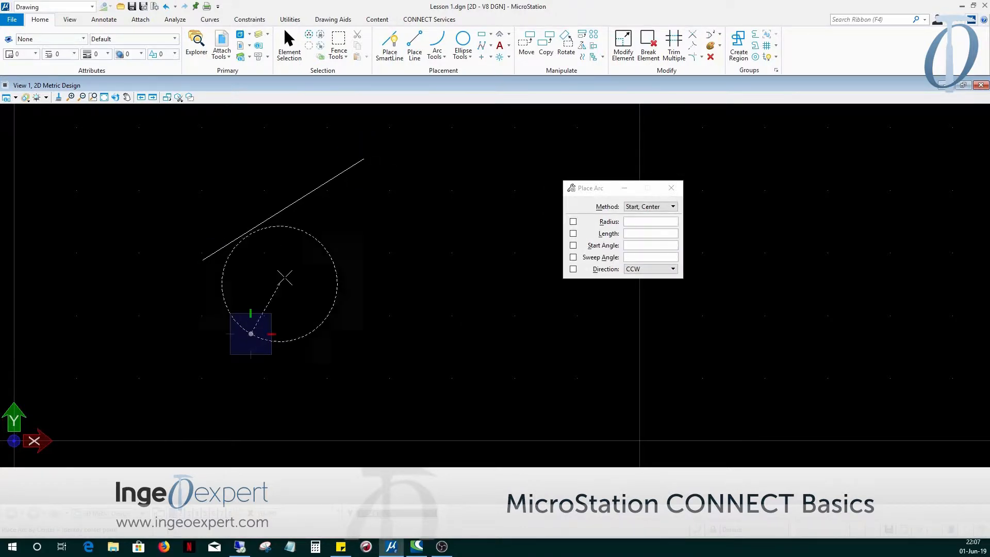
click(355, 327)
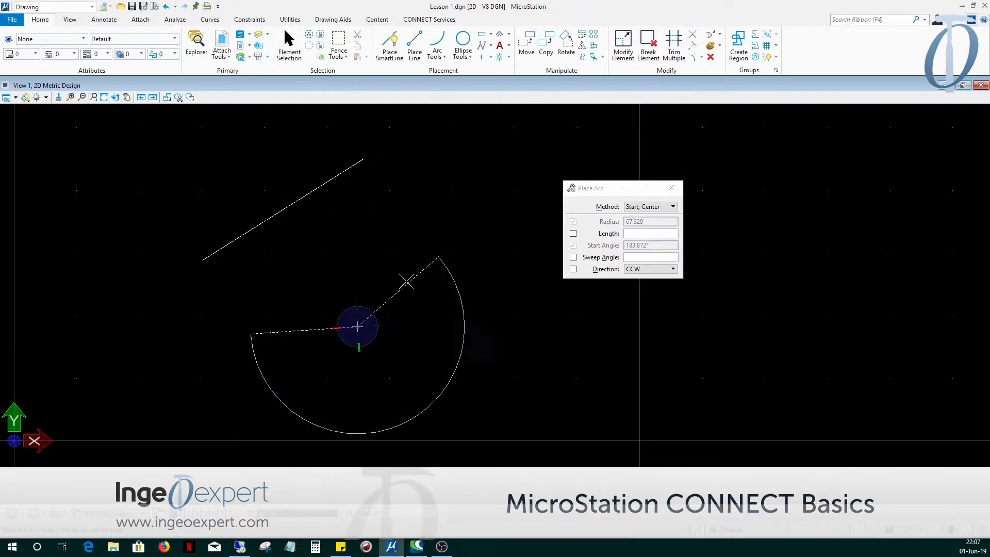
click(463, 45)
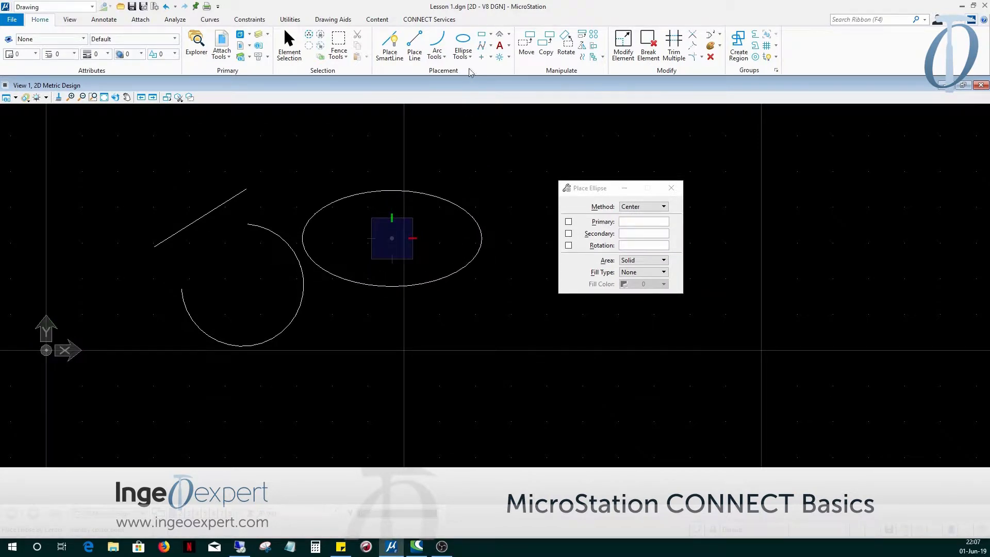
click(462, 41)
text(XY)
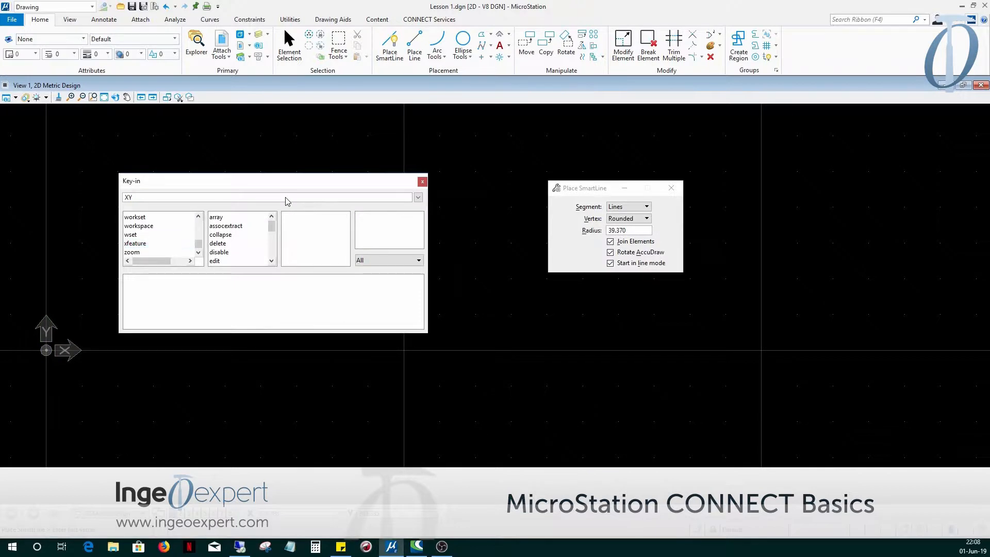
Enter a point at exact coordinates with the key-in XY=1,1.
text(=)
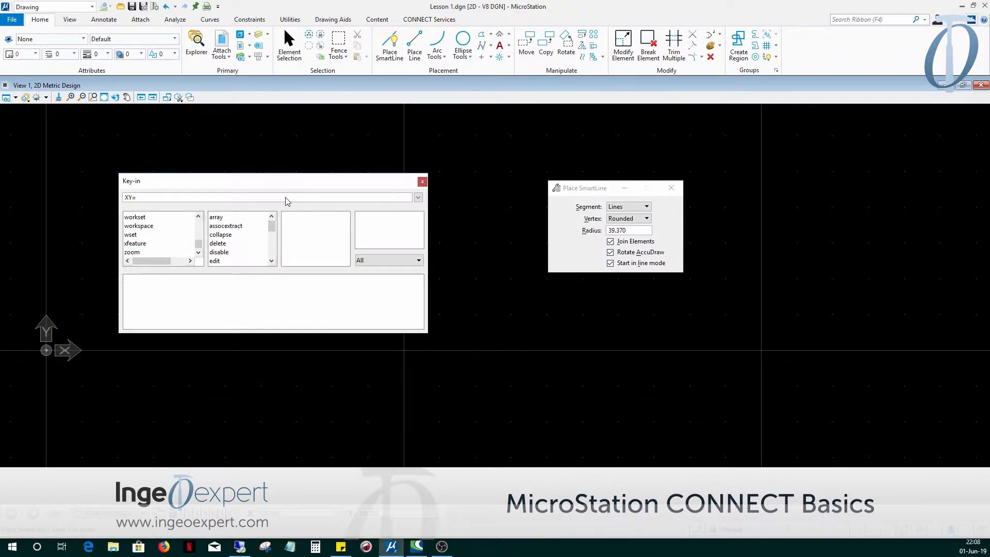
text(1,1)
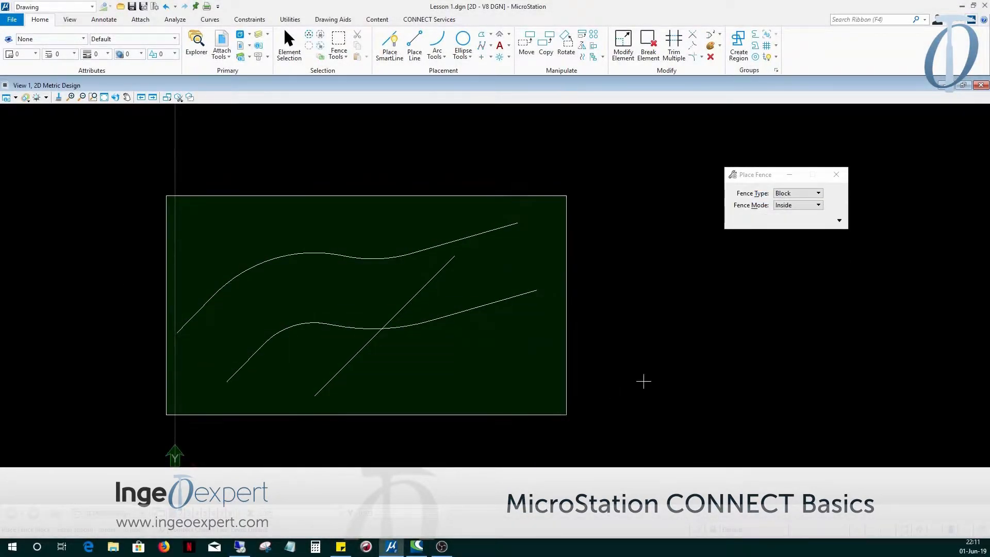
Place a 90° rotated copy of the curves and trim a crossing segment of the shapes.
click(544, 44)
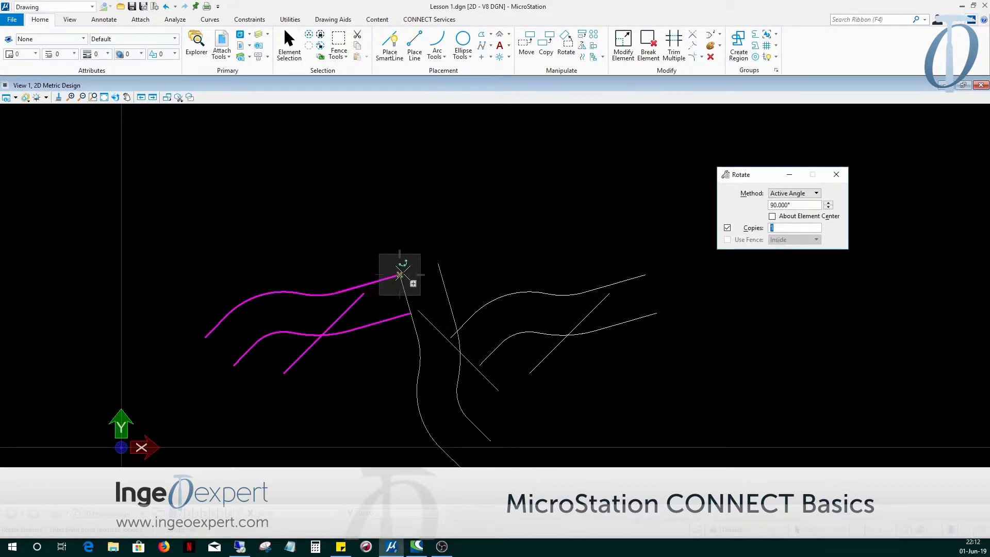
click(400, 274)
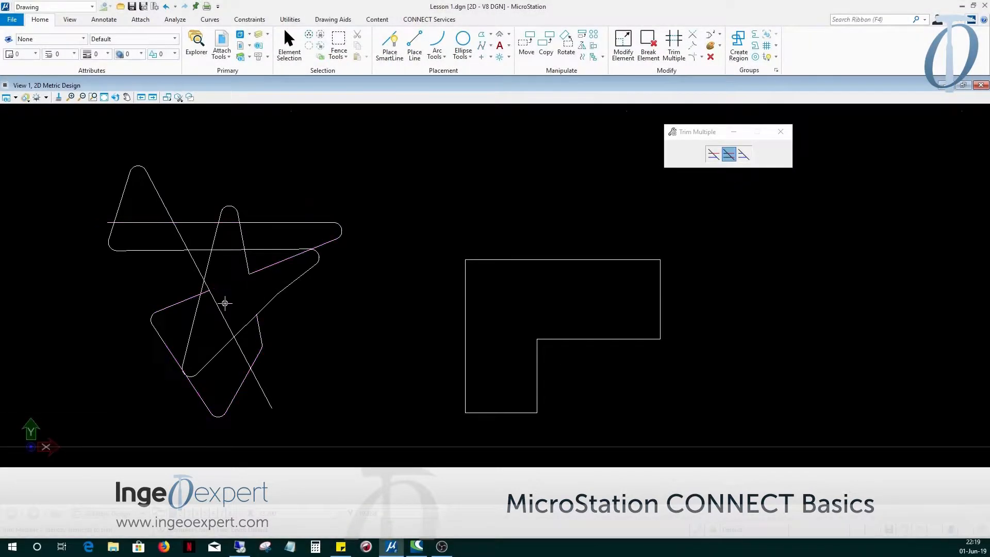
click(208, 288)
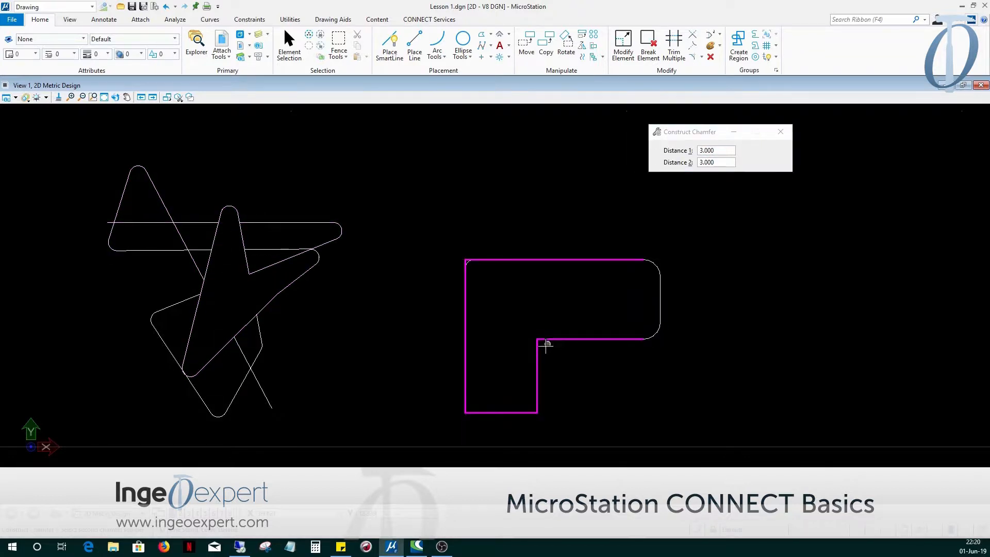
Chamfer the outline's lower-left corner 3.000/3.000 and break the outline into elements.
click(776, 57)
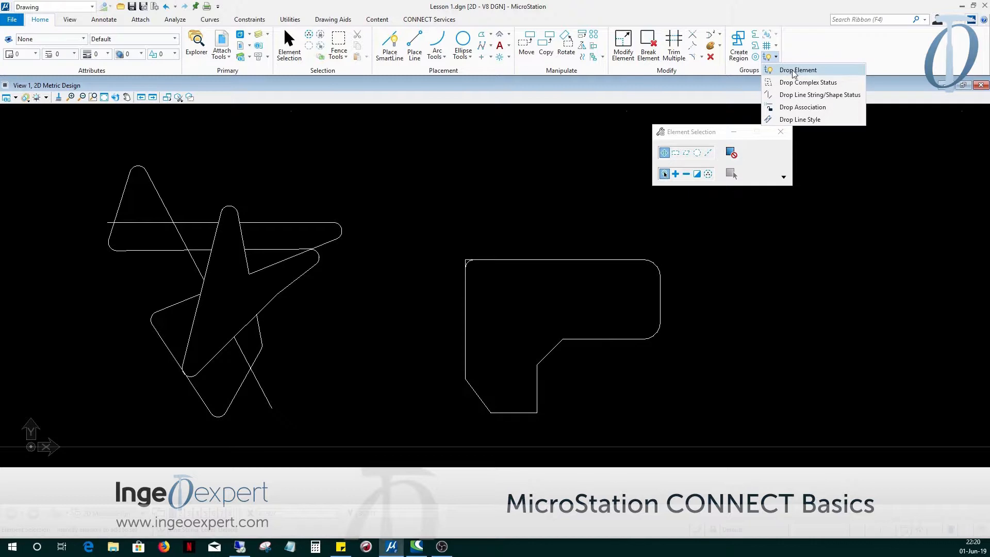
click(797, 70)
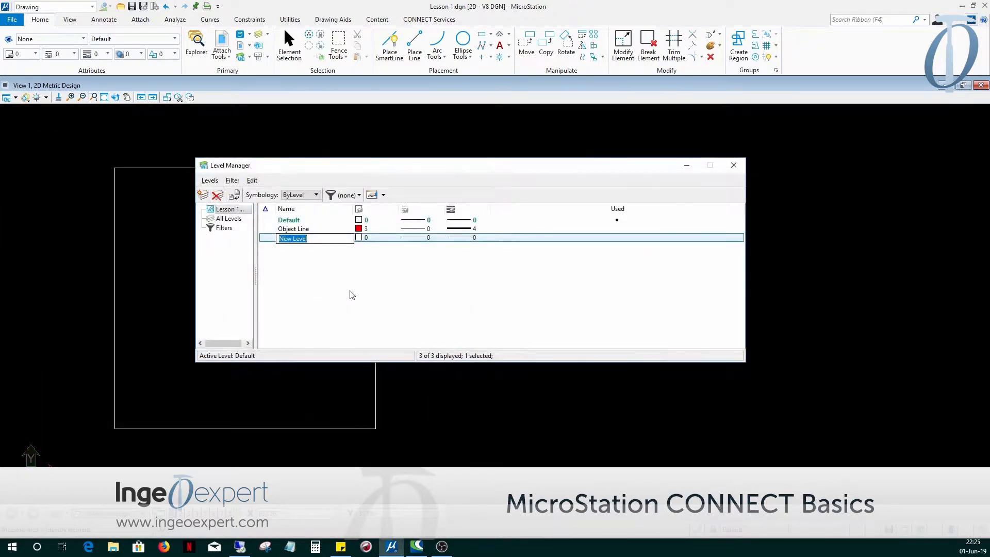
Measure the square's 10.000 in side and its area.
text(H)
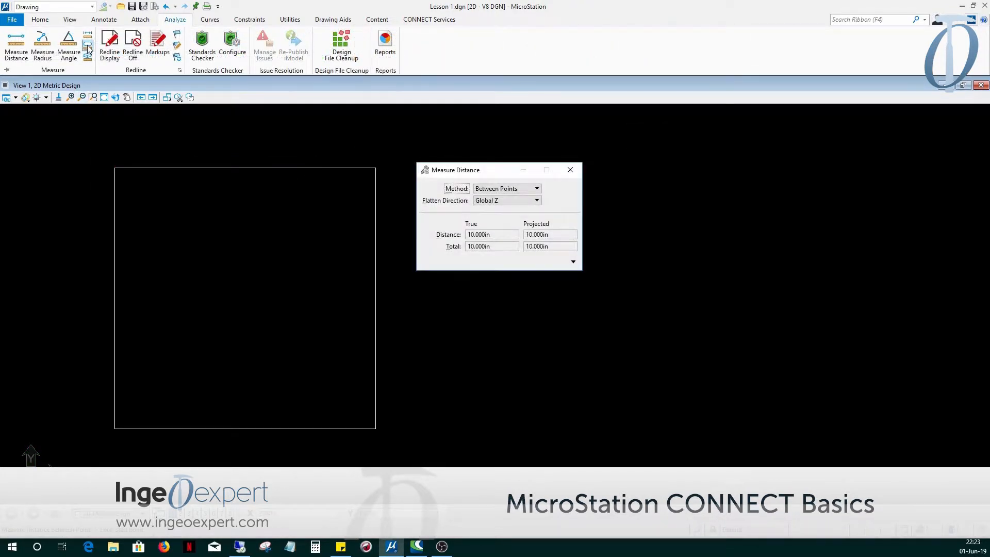
click(86, 44)
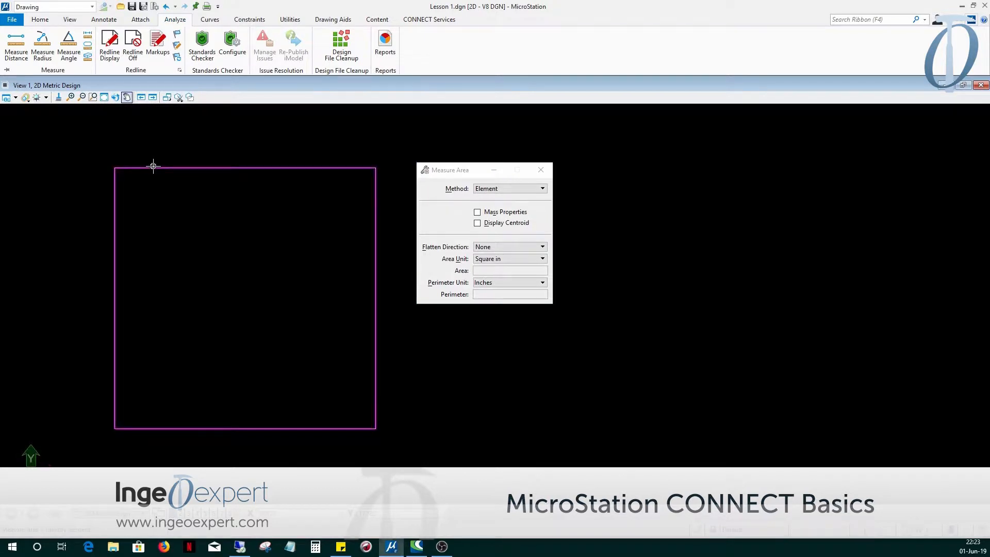
click(39, 18)
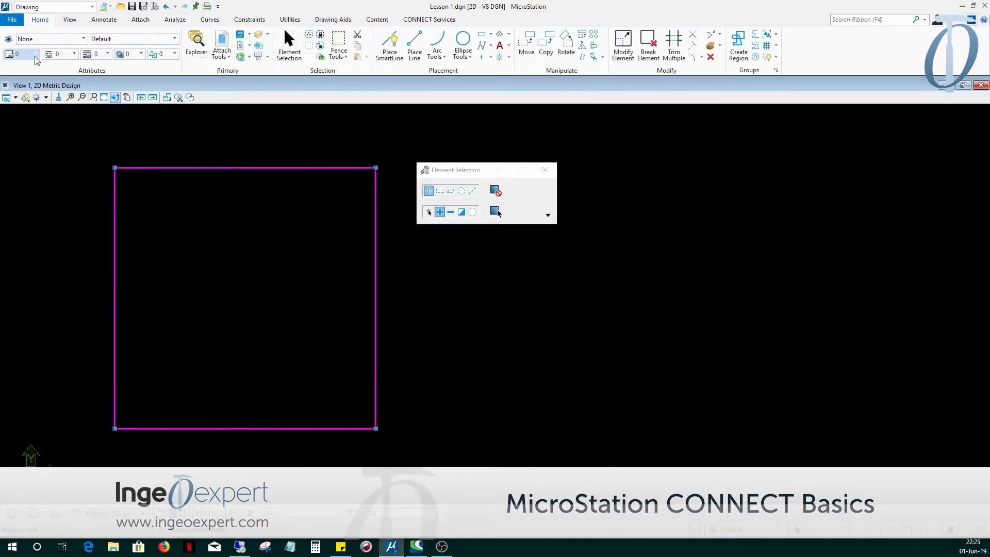
Change the square's colour and set its line weight to 12.
click(35, 54)
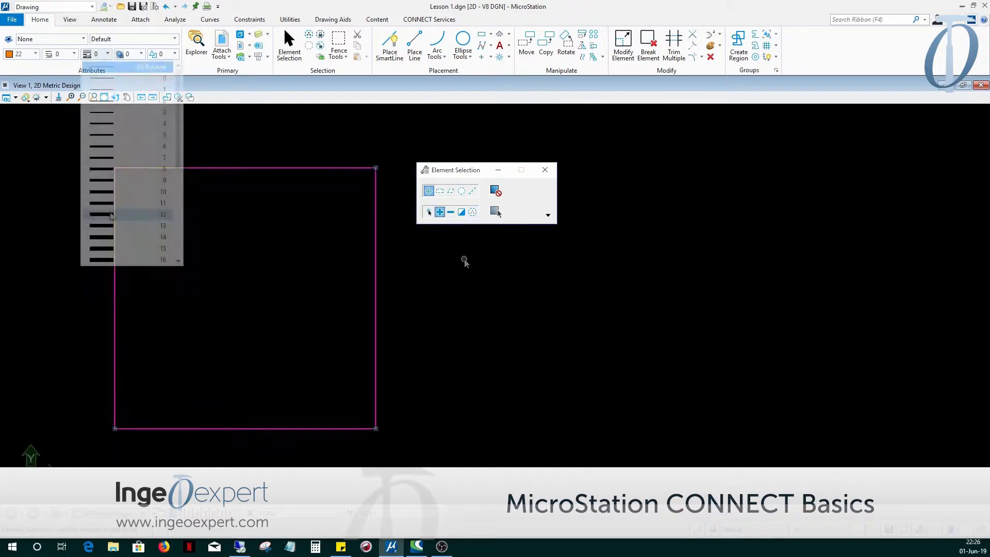
click(438, 271)
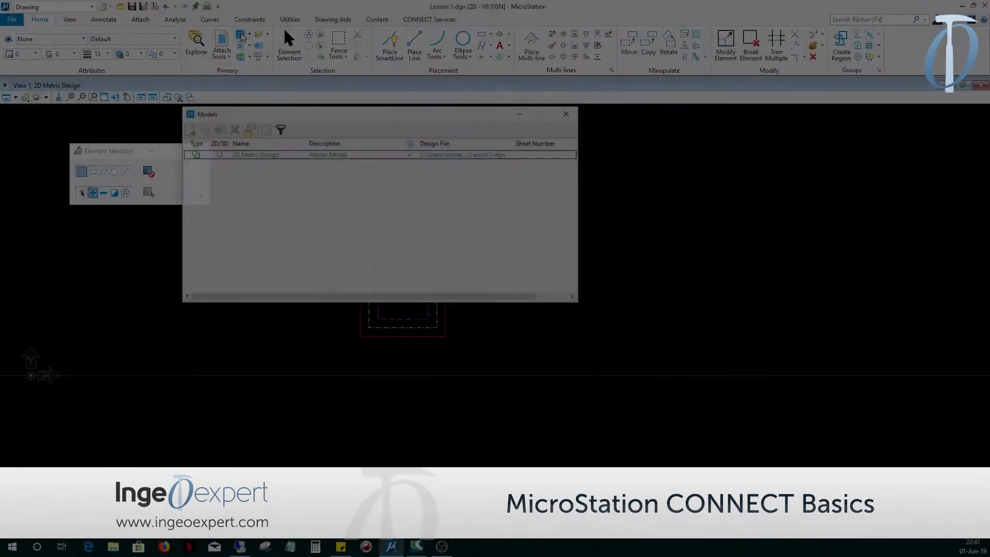
Create the sheet model My First Sheet and attach the design drawing as a reference.
click(192, 130)
text(My First S)
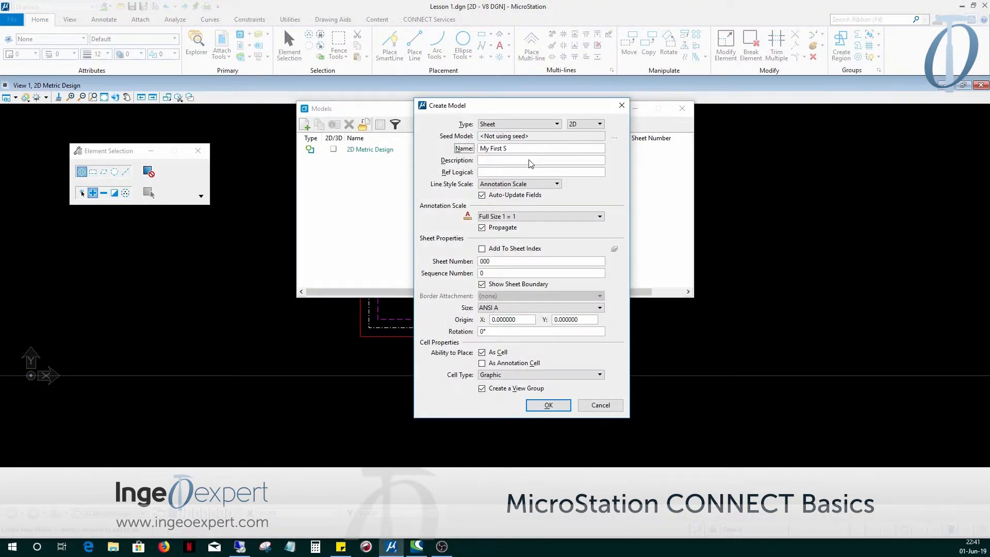
click(548, 405)
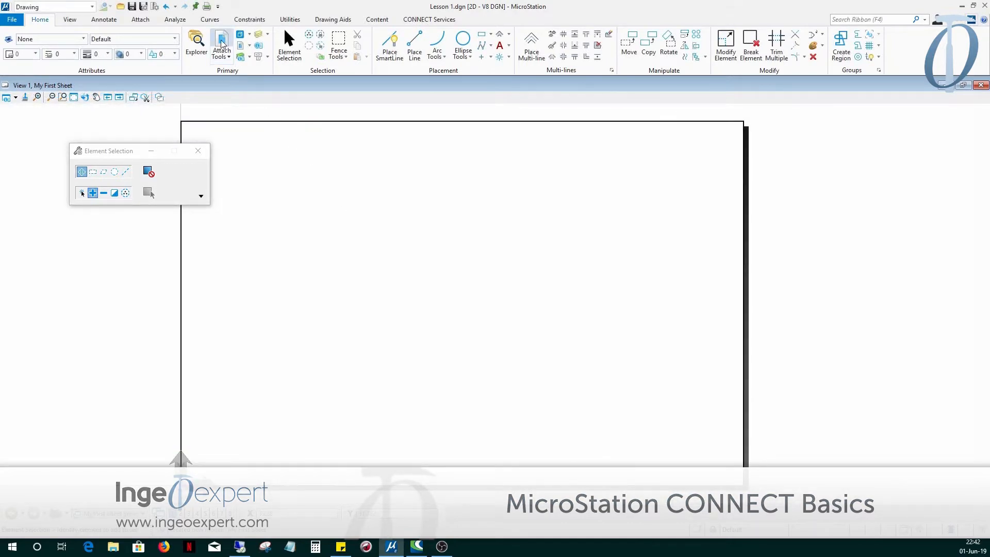
click(221, 47)
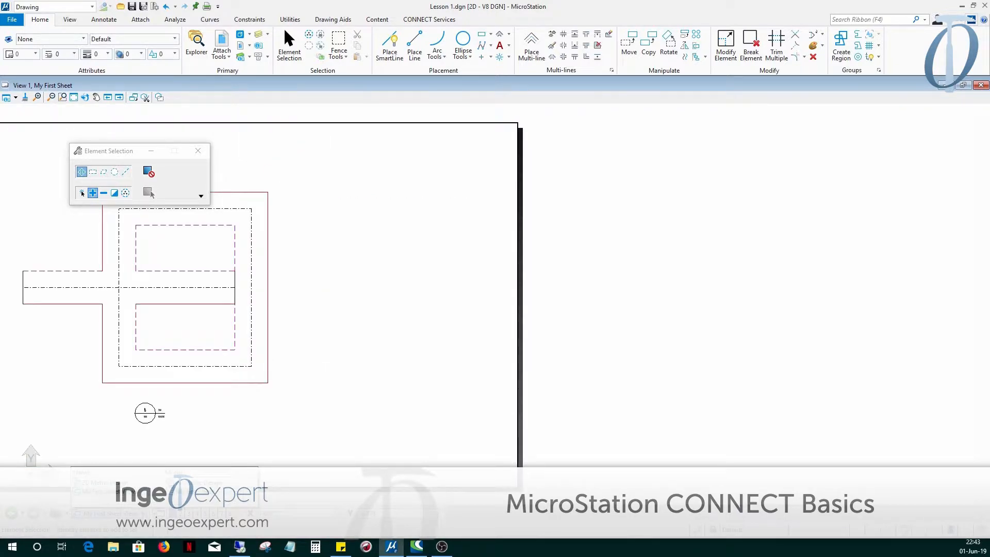
click(339, 45)
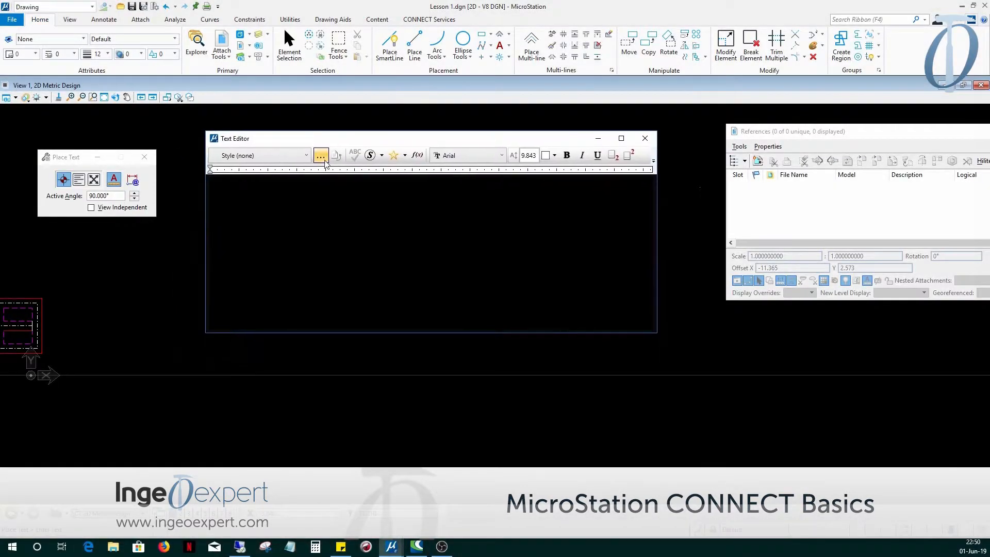
Bring up the Tags toolbox from the Tools menu.
click(319, 156)
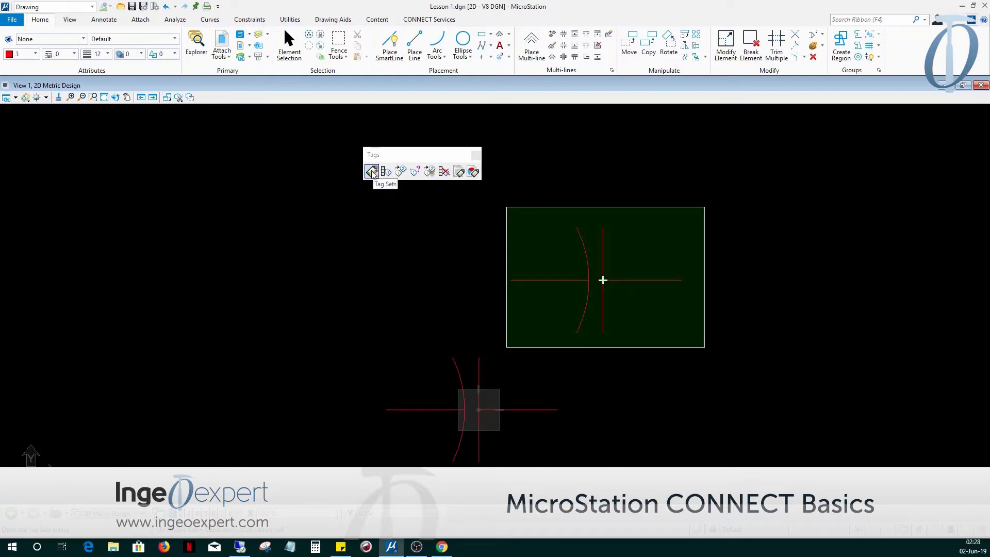
Place a 1.500 radius dimensional constraint on the bracket's rounded top arc.
click(371, 170)
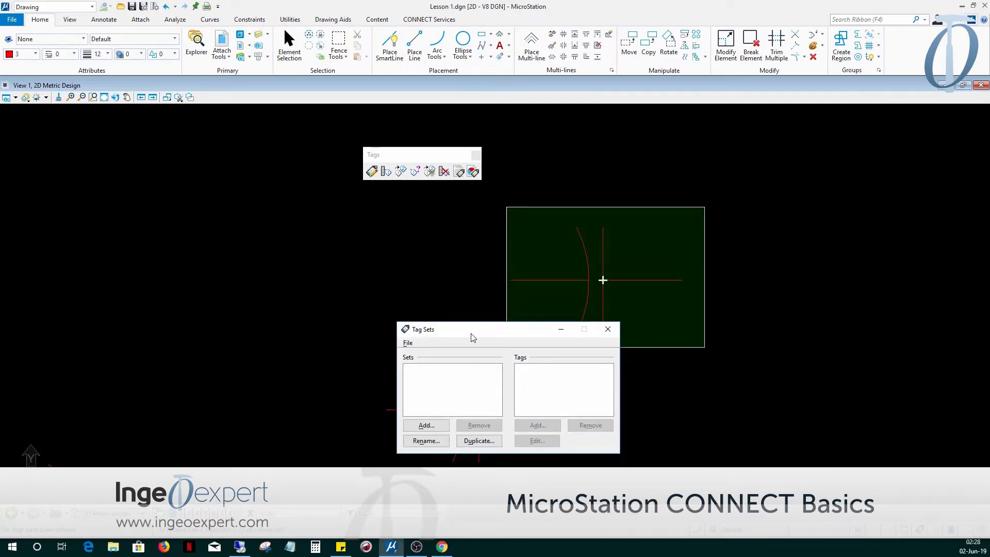
click(426, 425)
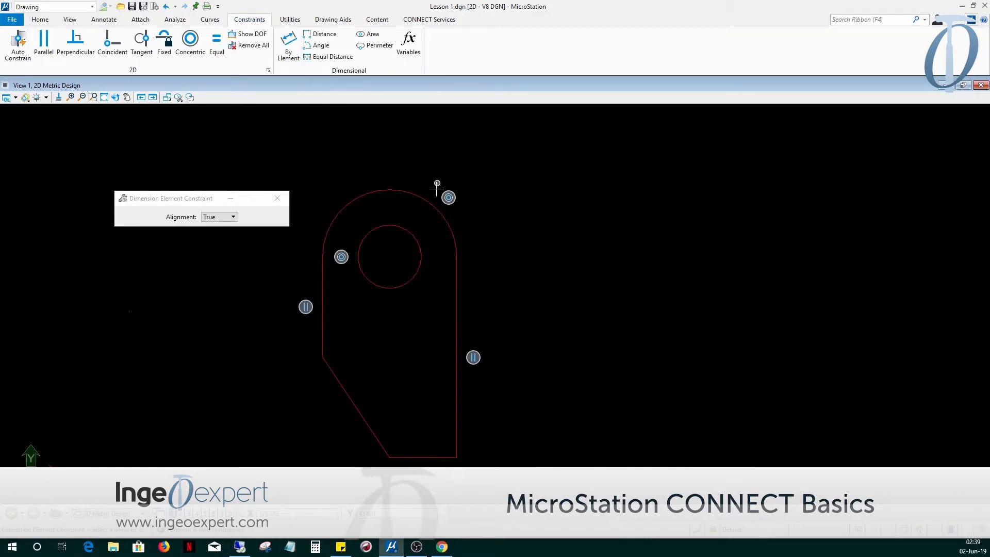
click(449, 198)
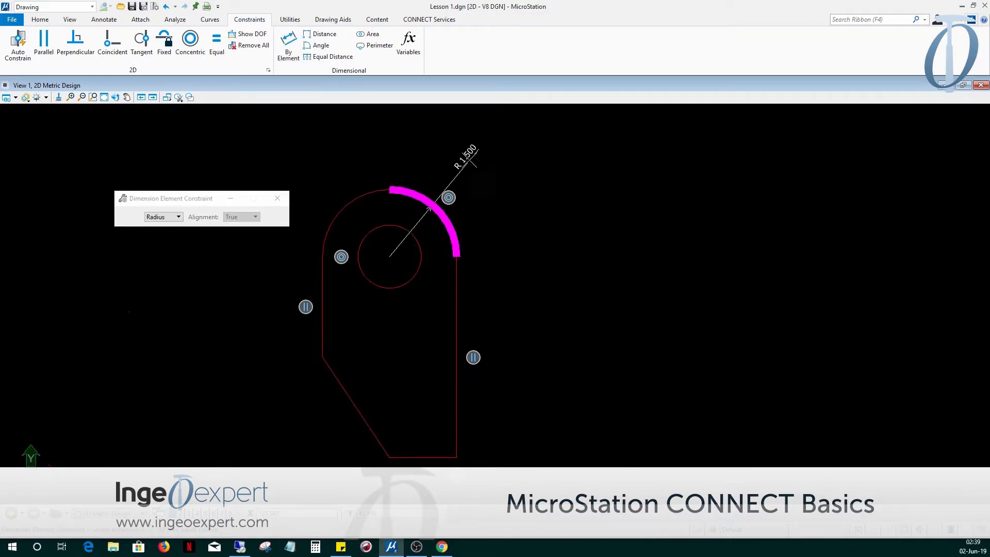
click(598, 167)
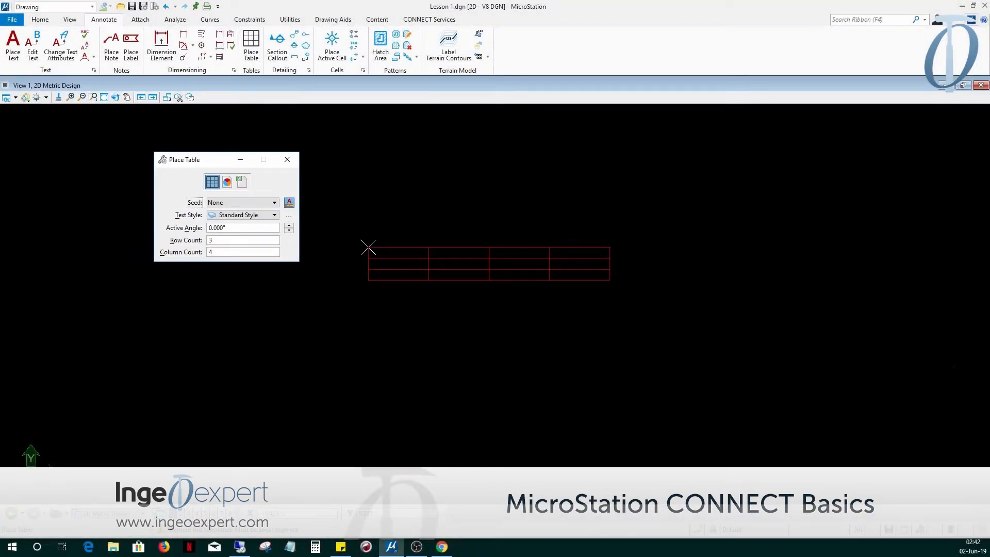
Place the 3x4 table, then copy a cube edge and add an isometric circle to its face.
click(515, 257)
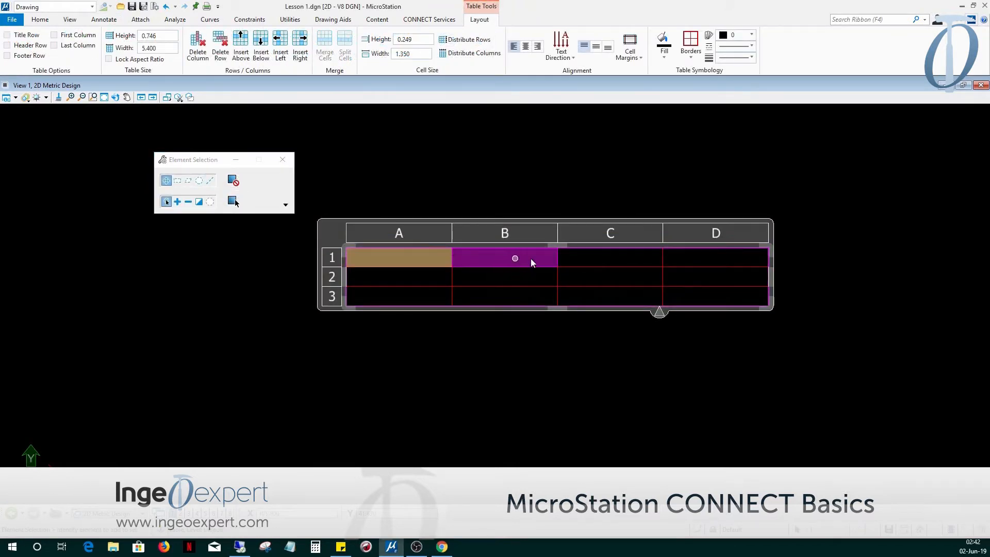
double_click(513, 256)
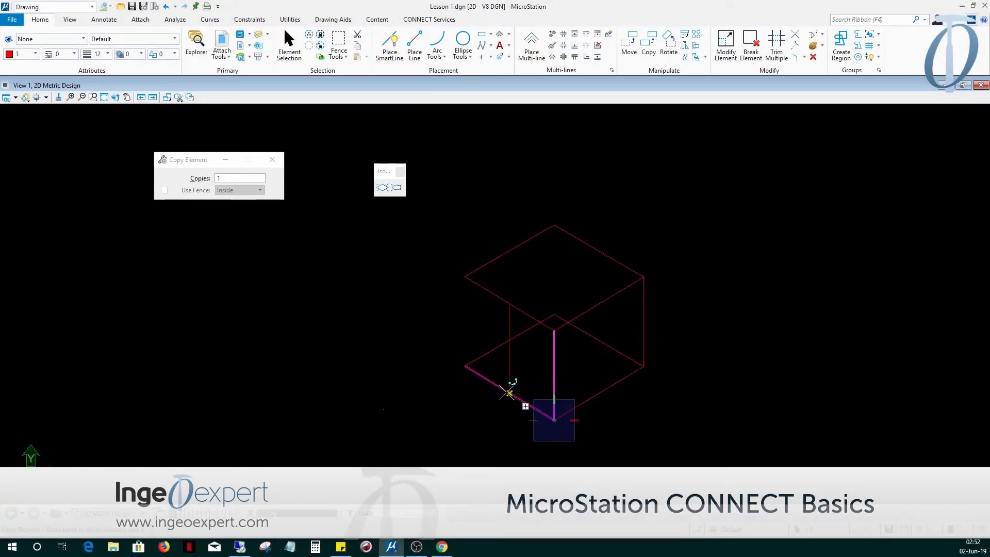
click(396, 187)
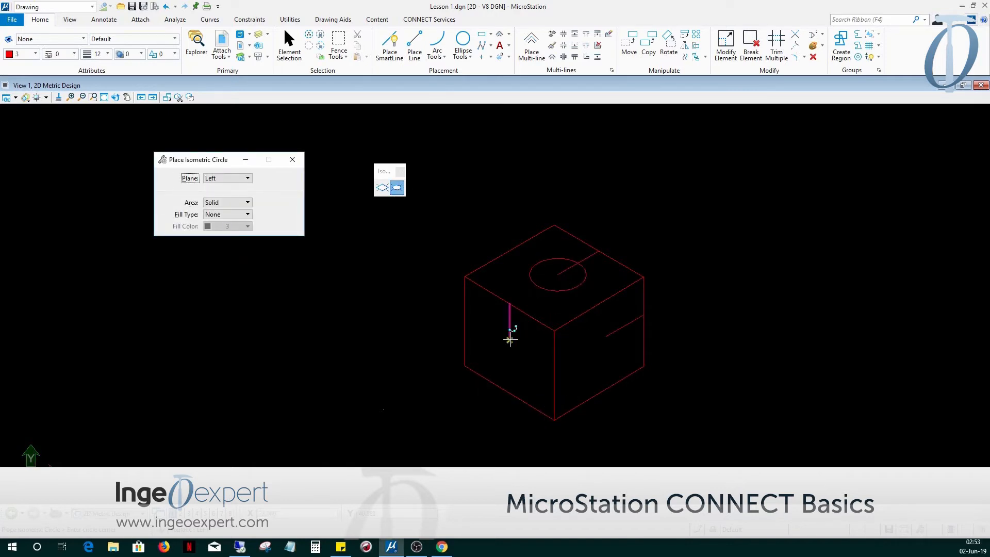
click(226, 178)
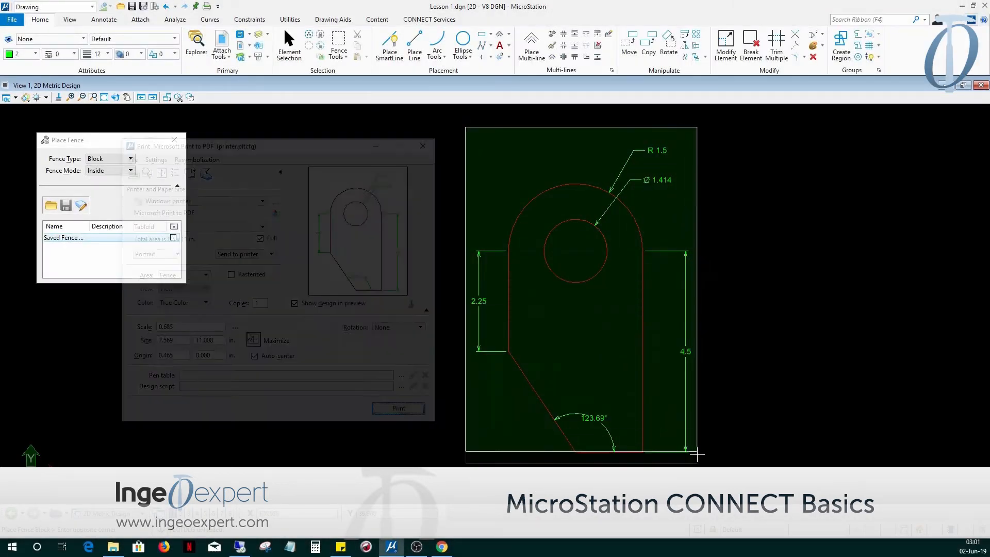
Fence the dimensioned bracket and apply a 1 in = 1 in print scale.
click(236, 327)
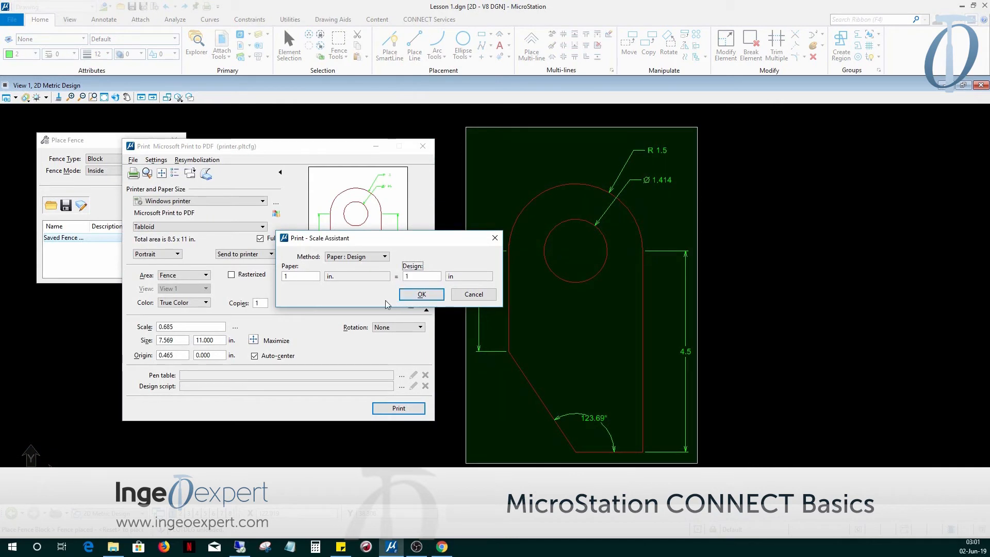
click(421, 294)
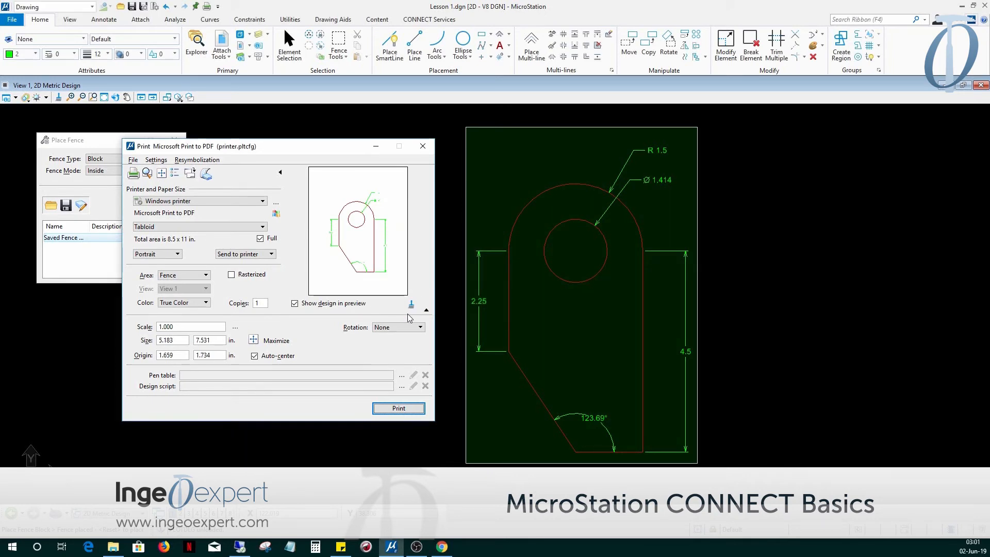
mouse_move(319, 286)
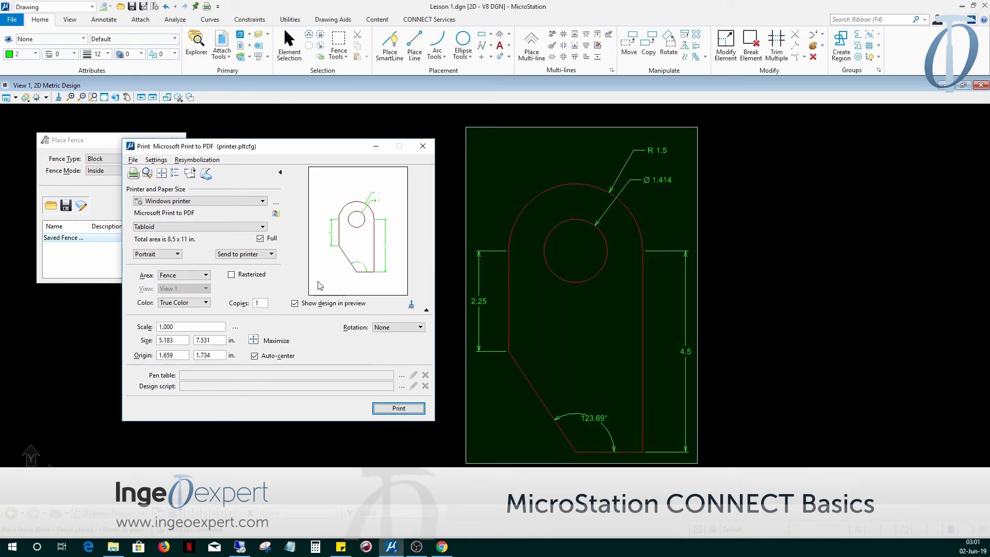